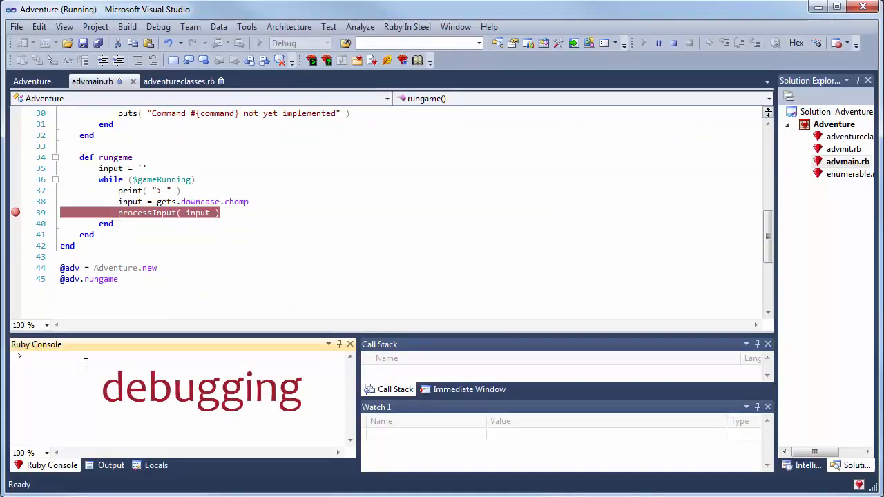
# - Create a new Sapphire Ruby Forms Project via File > New > Project
pyautogui.click(13, 28)
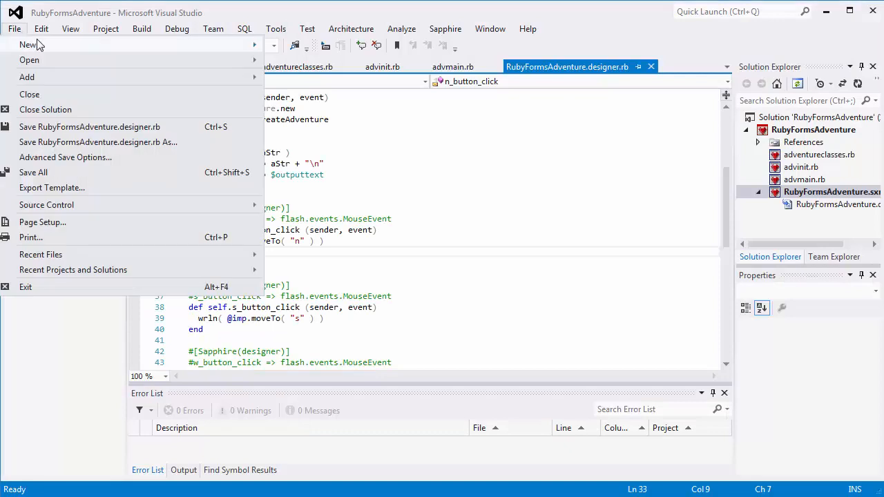
pyautogui.click(28, 45)
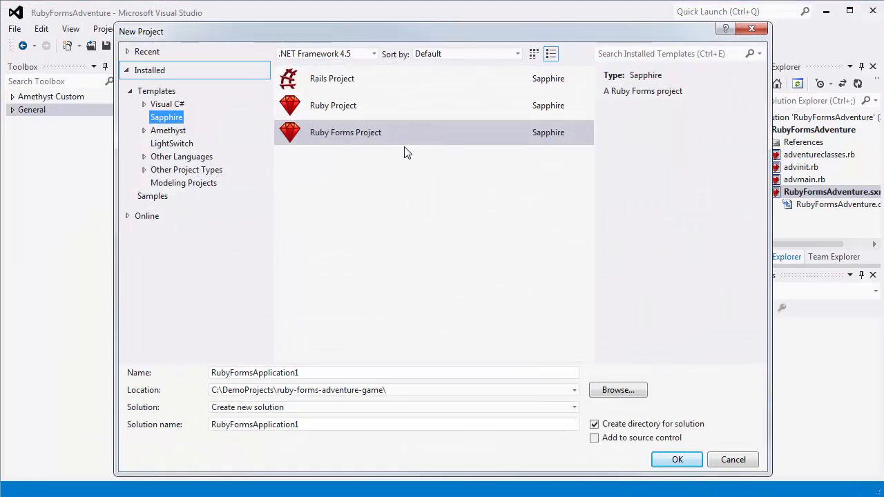
pyautogui.click(345, 132)
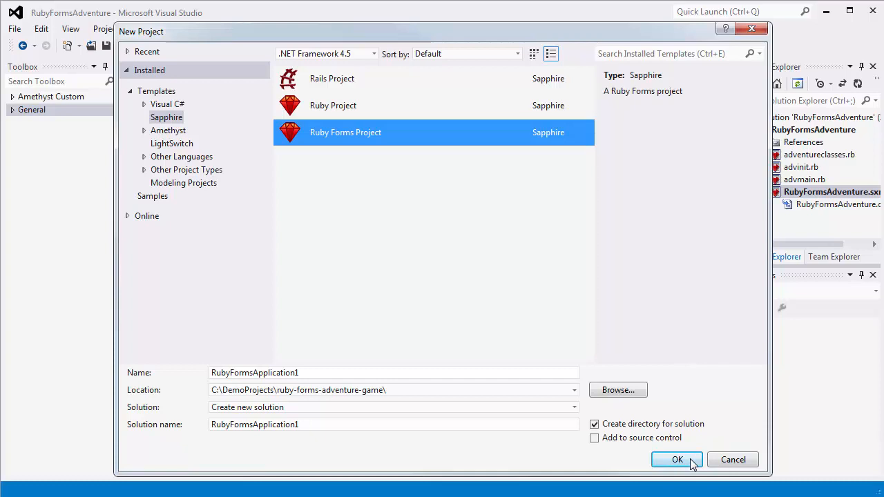
pyautogui.click(677, 460)
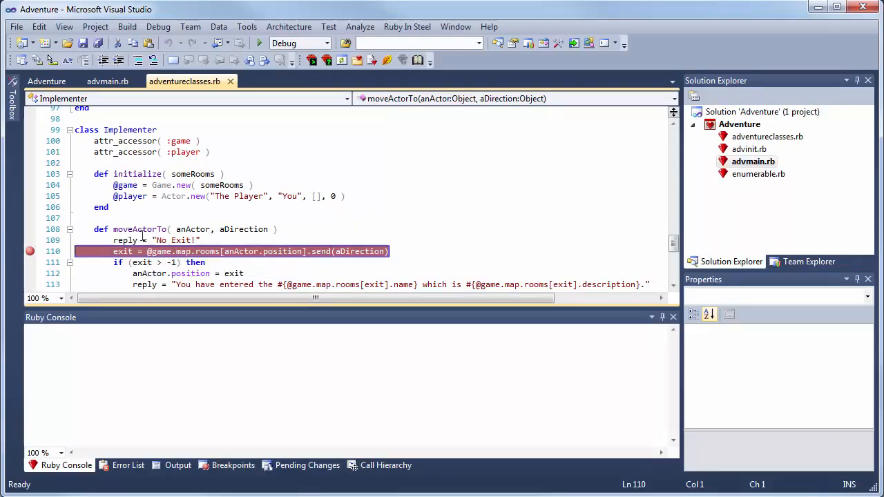
# - Below the anArray assignment in RubyApplication3.rb, type 'p an' to print anArray
pyautogui.click(107, 81)
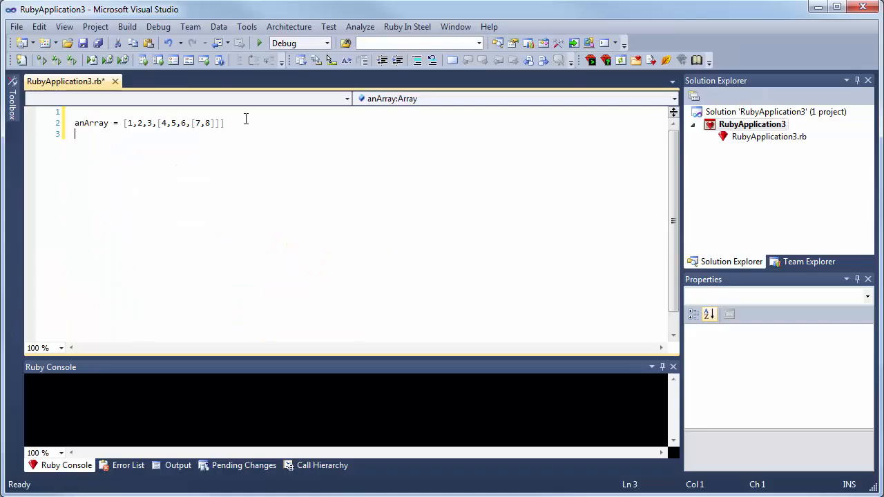
pyautogui.write('p a')
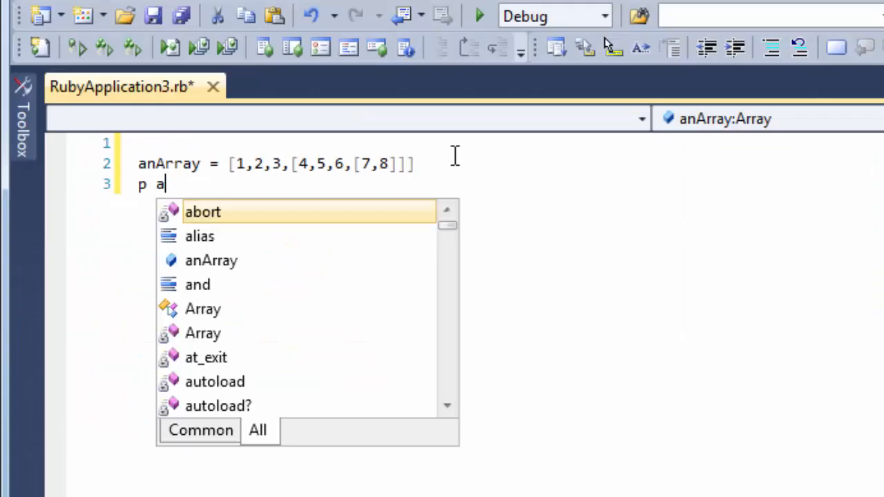
pyautogui.write('n')
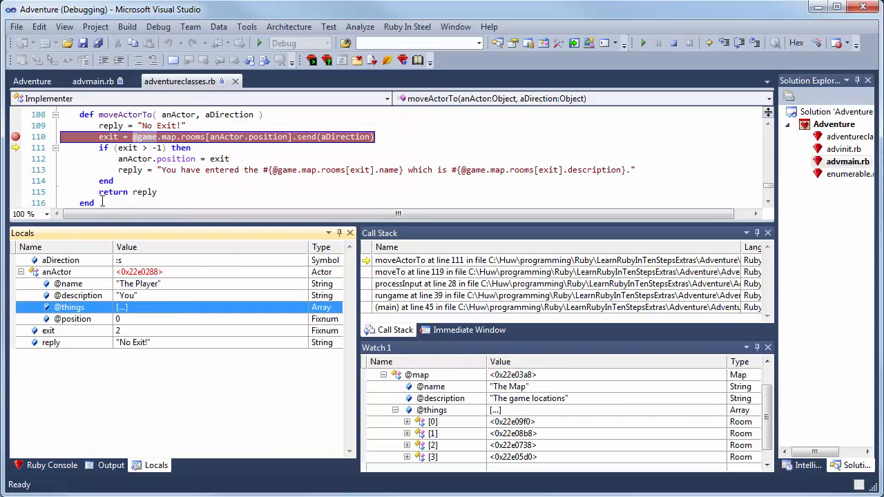
pyautogui.moveTo(145, 136)
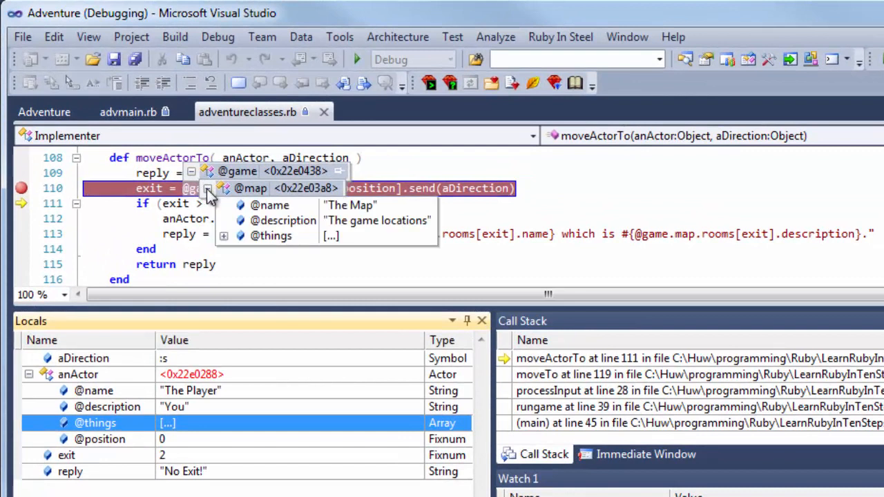
pyautogui.click(224, 236)
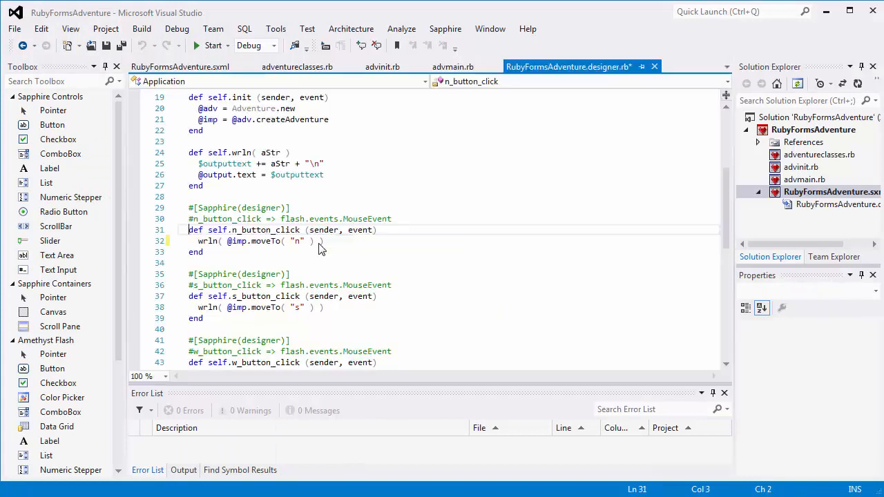
pyautogui.click(342, 241)
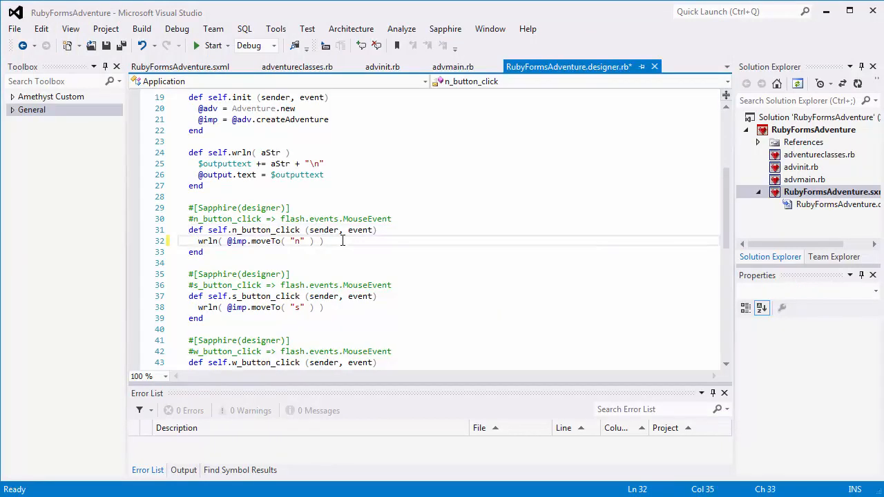